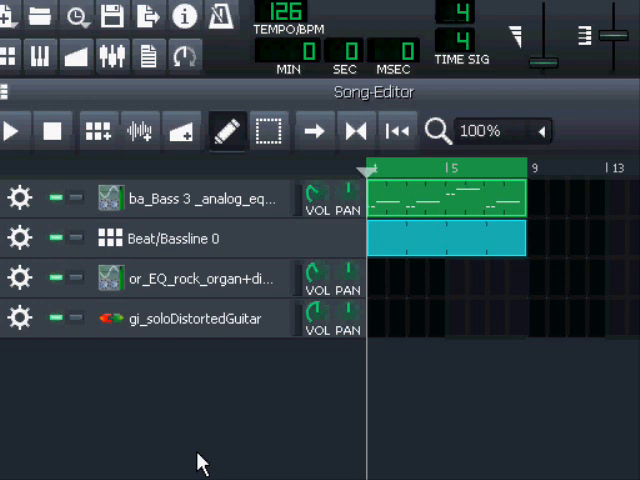
mouse_move(199, 391)
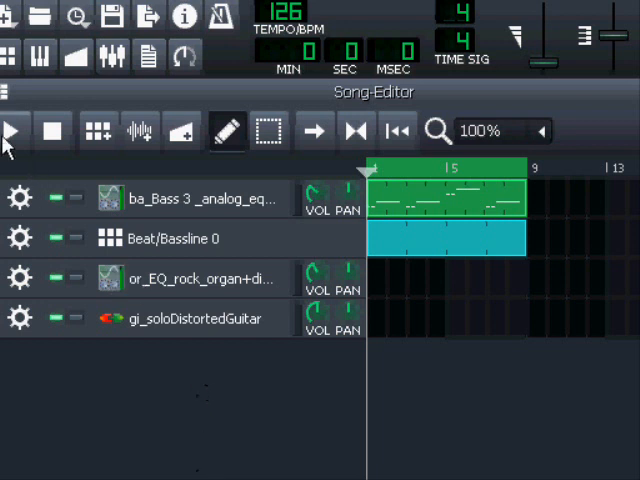
Play and stop the song, then open the bass pattern showing its C3 and D3 notes
click(13, 131)
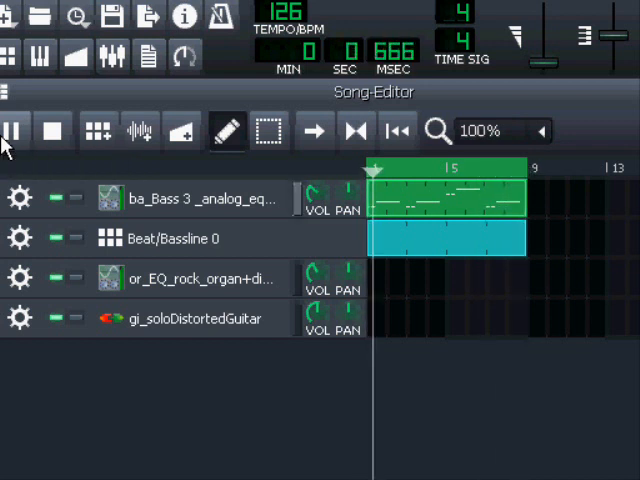
click(11, 131)
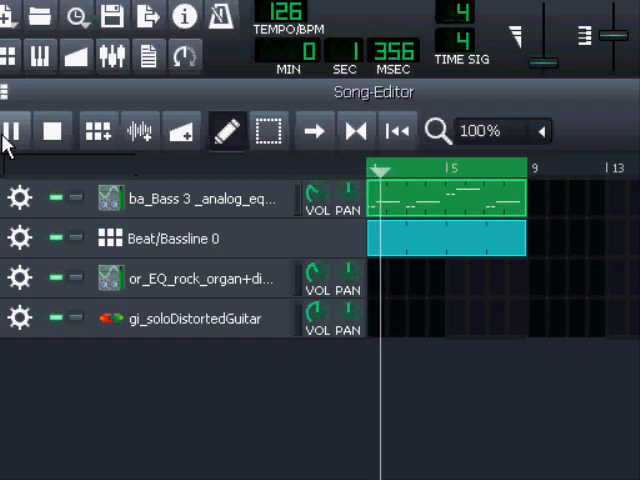
click(14, 131)
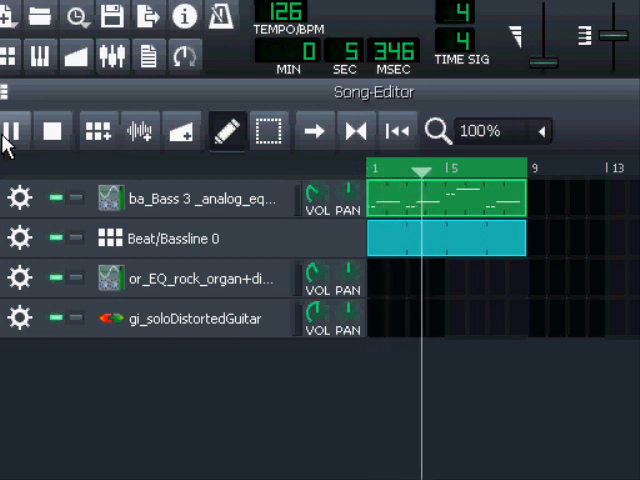
mouse_move(52, 131)
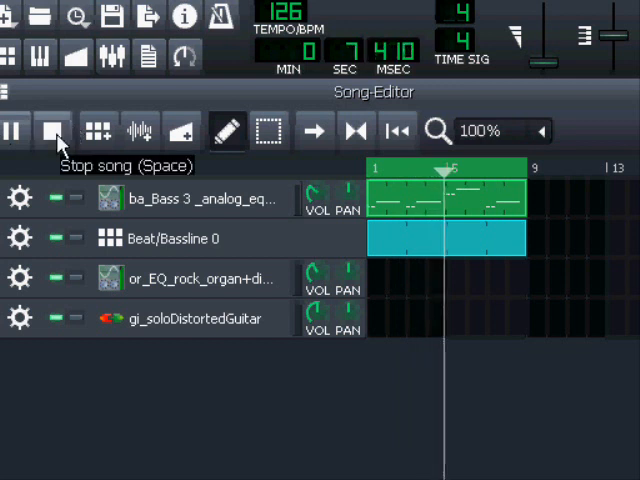
click(53, 131)
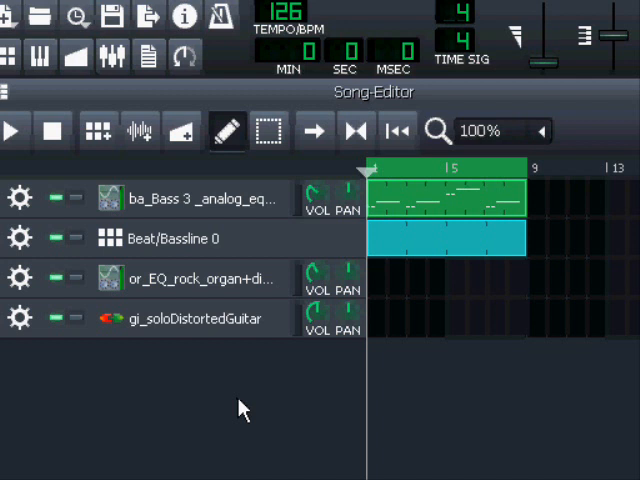
mouse_move(618, 232)
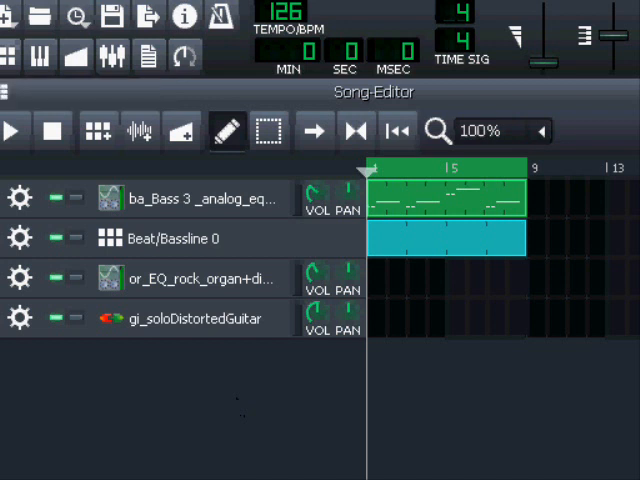
double_click(445, 197)
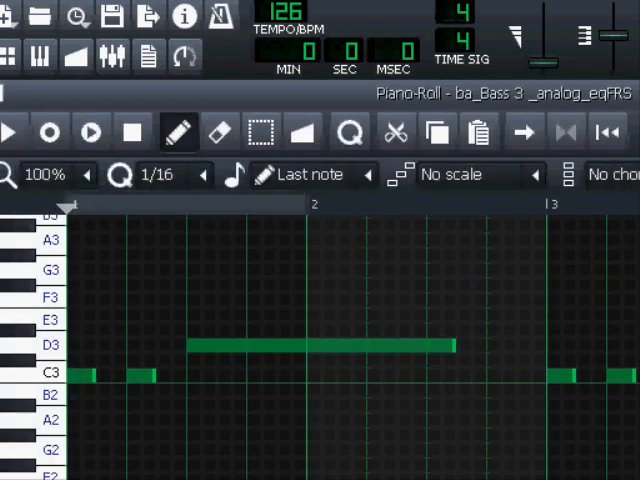
mouse_move(255, 465)
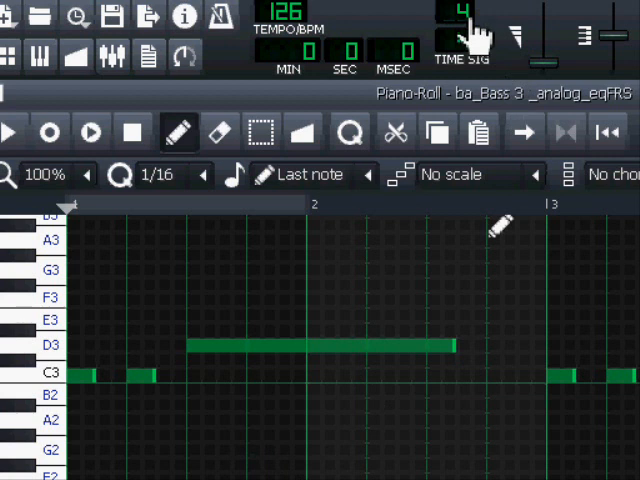
click(465, 40)
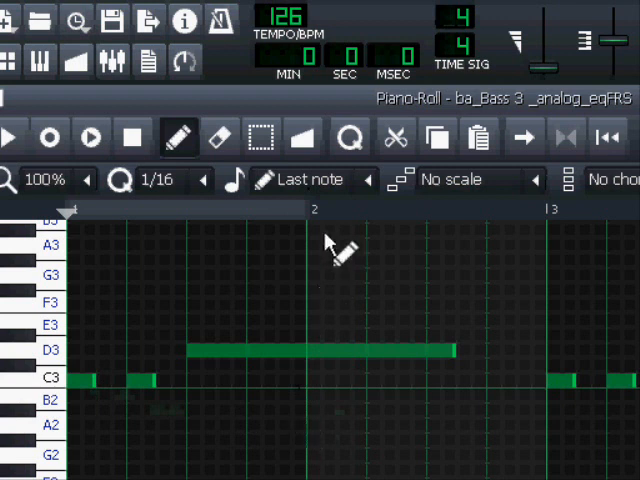
mouse_move(315, 240)
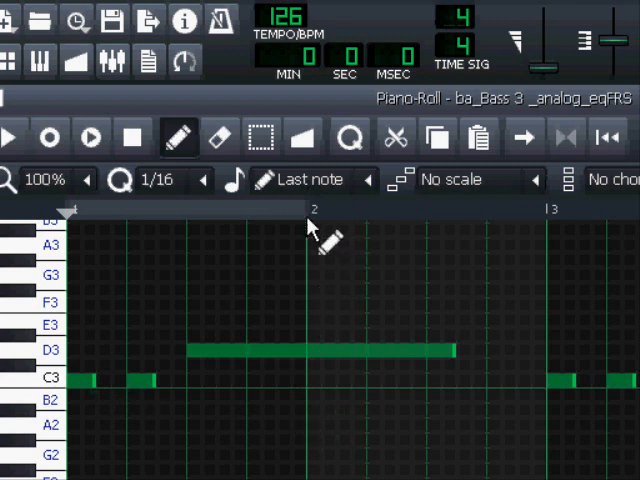
mouse_move(300, 355)
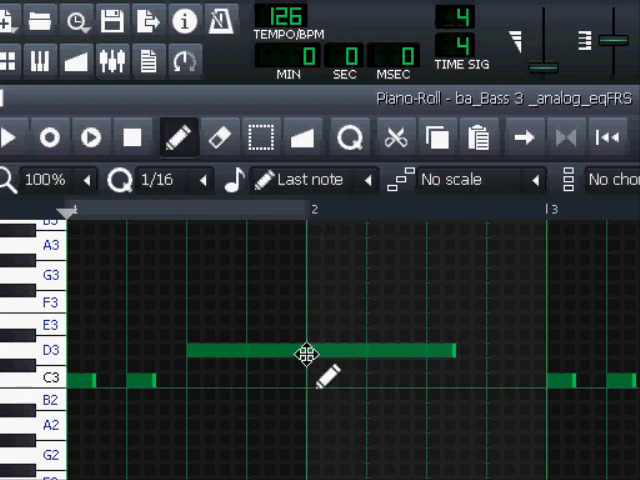
mouse_move(270, 355)
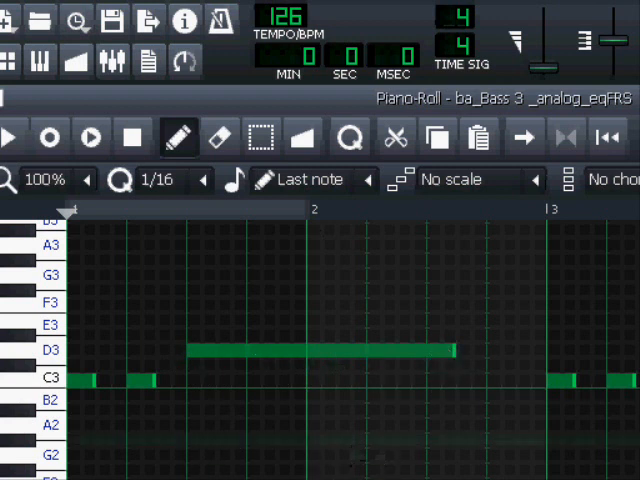
mouse_move(310, 250)
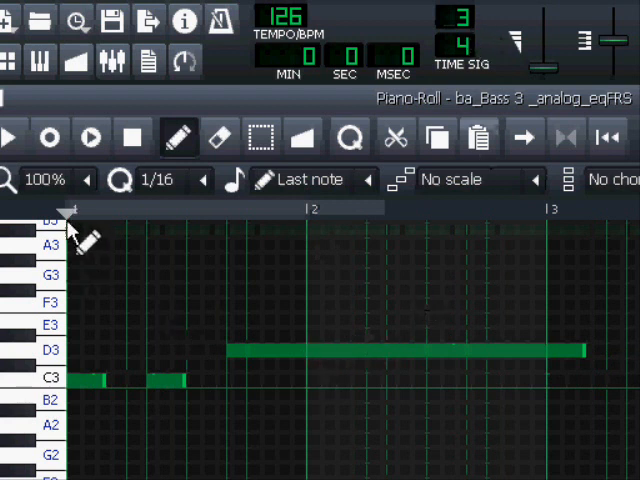
mouse_move(330, 235)
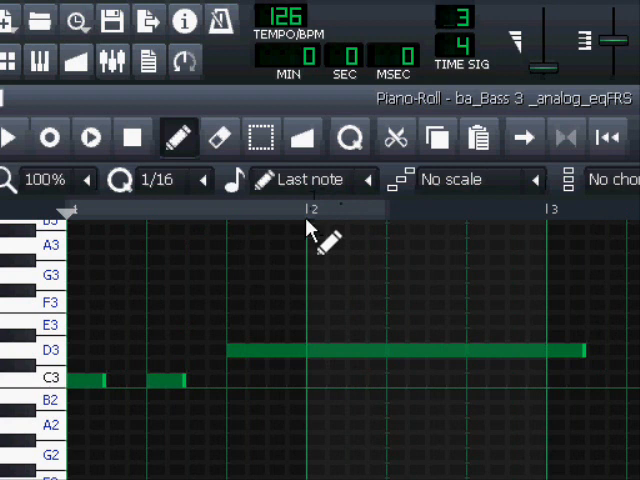
mouse_move(265, 240)
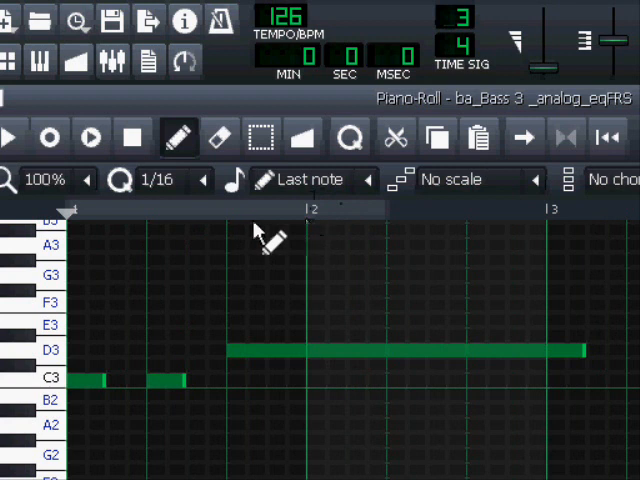
mouse_move(325, 225)
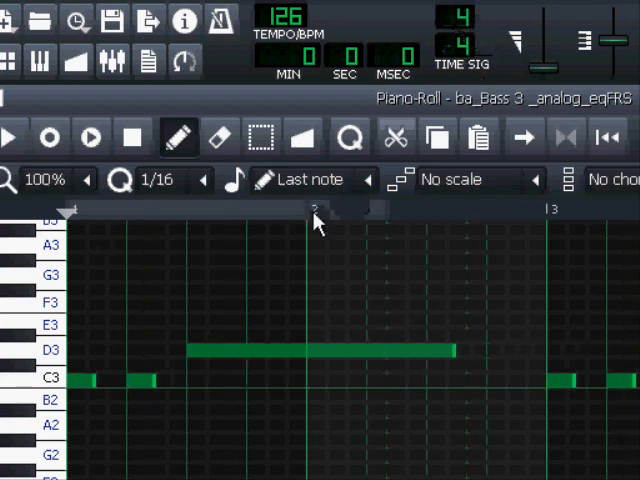
mouse_move(110, 250)
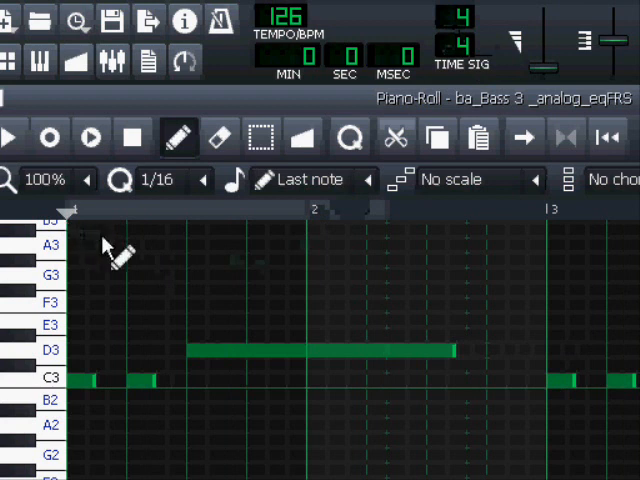
mouse_move(285, 255)
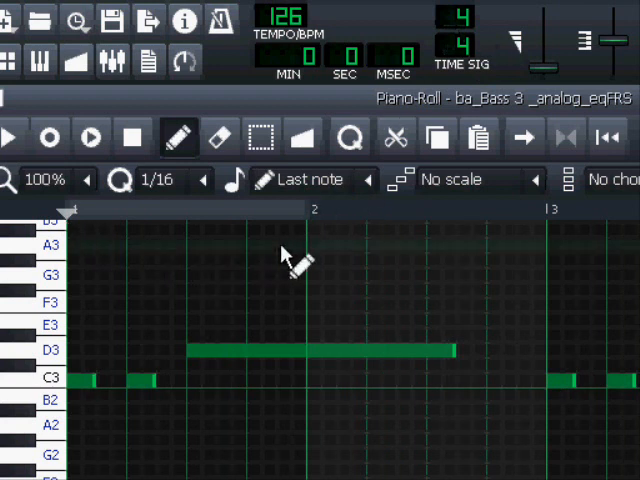
mouse_move(320, 240)
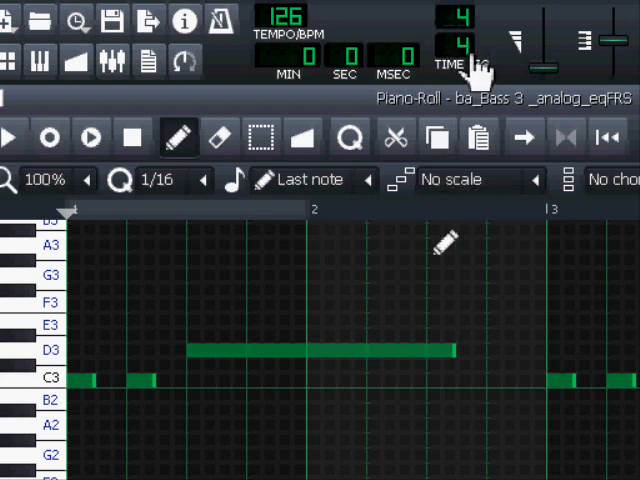
mouse_move(478, 55)
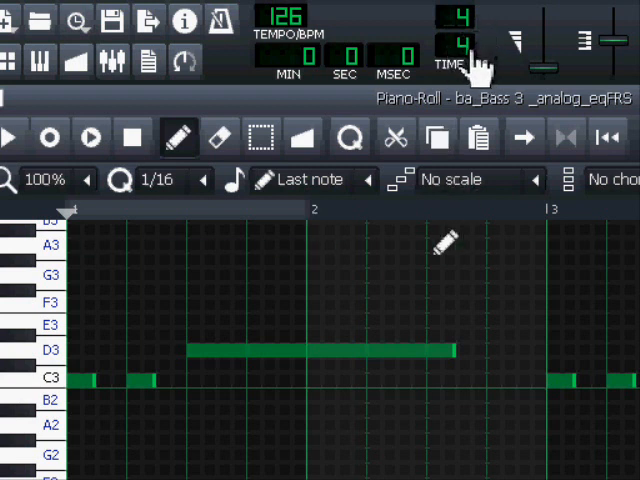
mouse_move(300, 230)
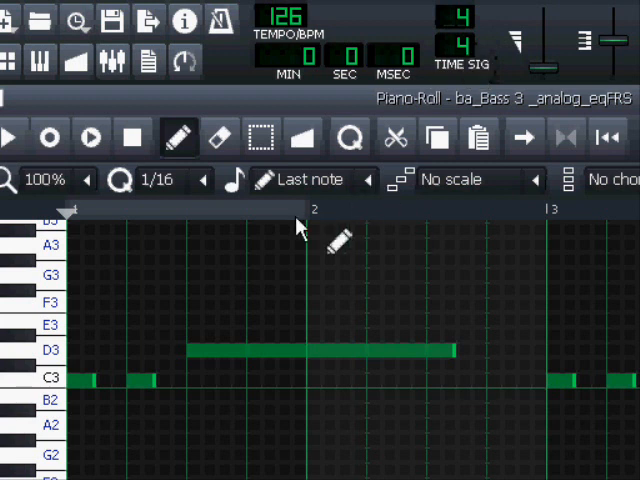
mouse_move(530, 260)
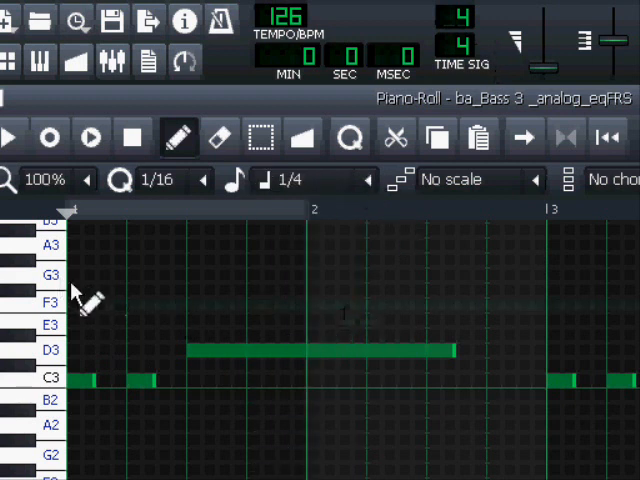
click(95, 275)
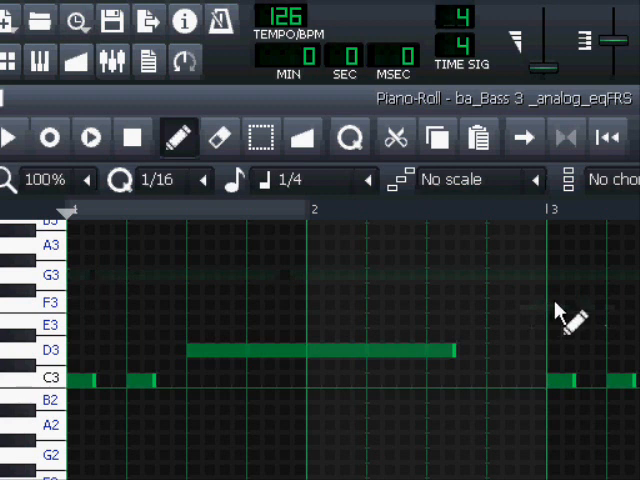
mouse_move(262, 328)
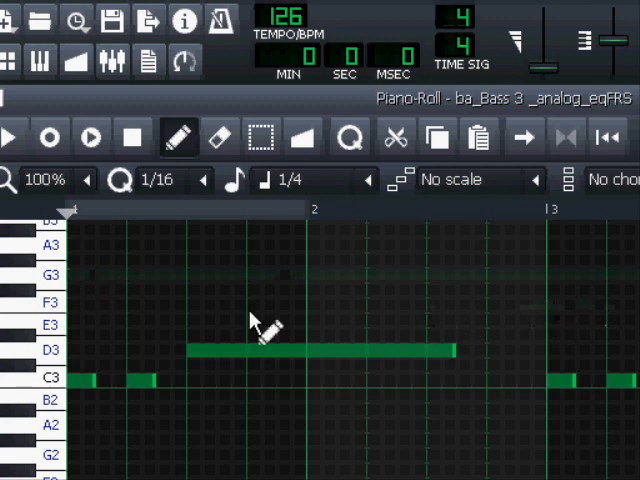
mouse_move(555, 320)
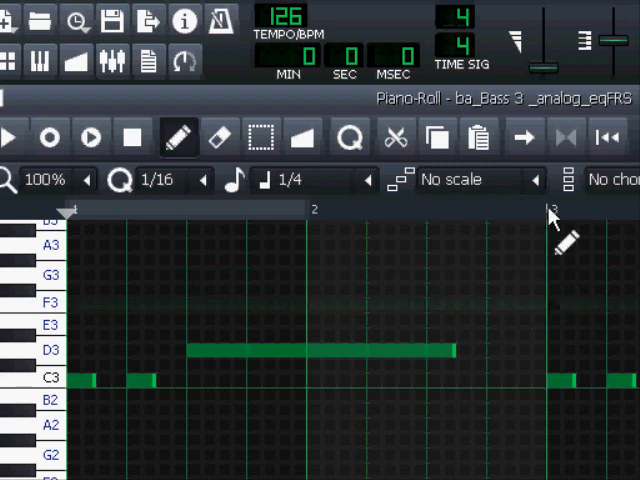
Raise the time signature numerator from 4 to 8, making it 8/4
click(462, 20)
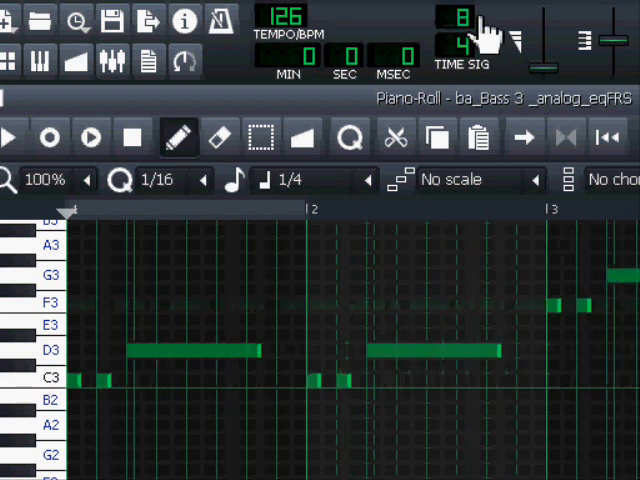
mouse_move(455, 265)
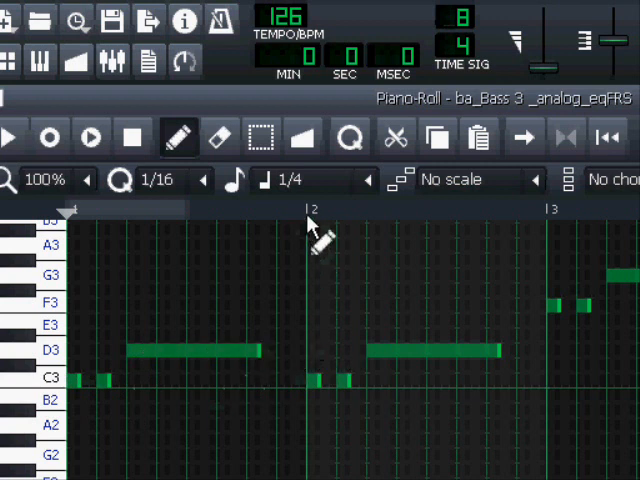
mouse_move(290, 265)
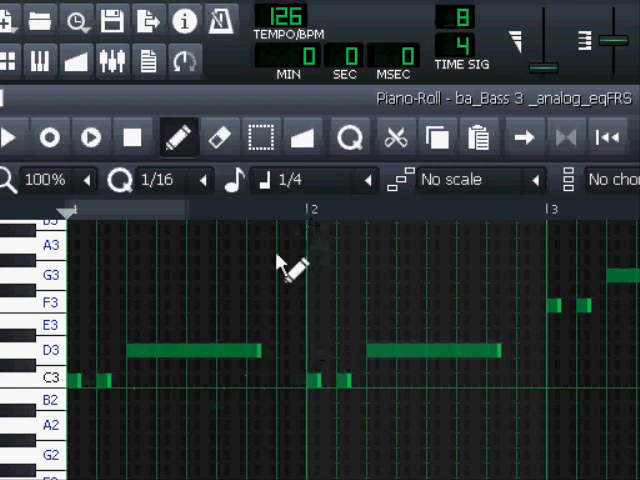
mouse_move(195, 220)
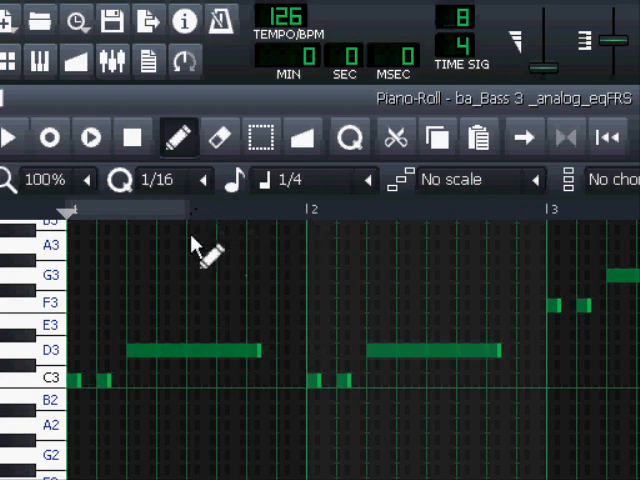
mouse_move(200, 400)
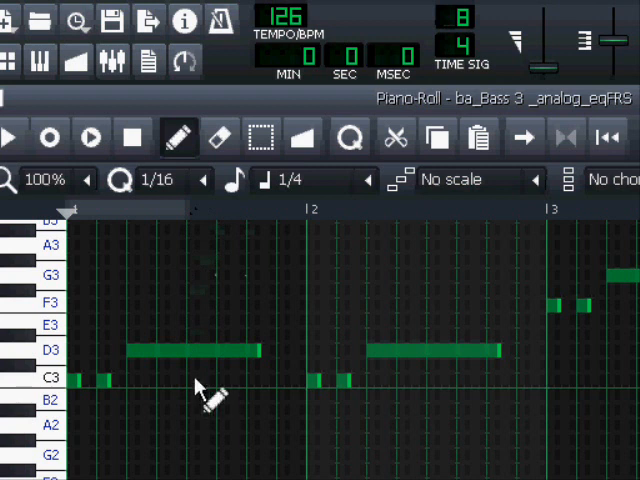
mouse_move(285, 250)
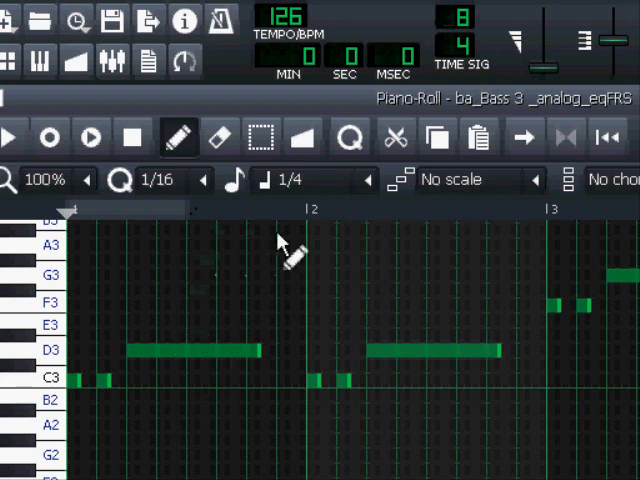
mouse_move(310, 235)
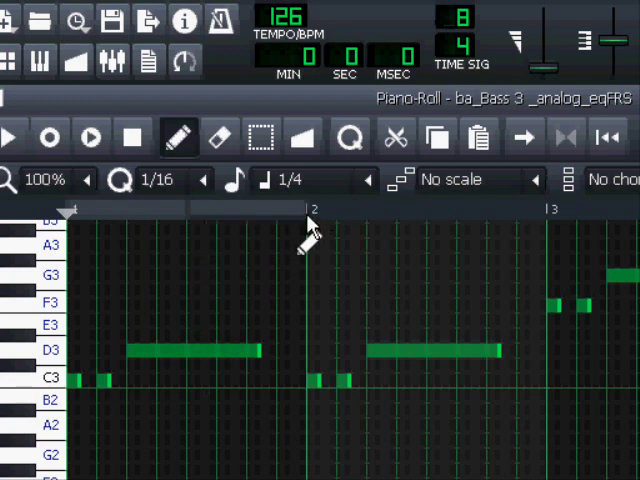
Drag across the Piano-Roll timeline to loop the pattern's first bar
drag(70, 212, 300, 212)
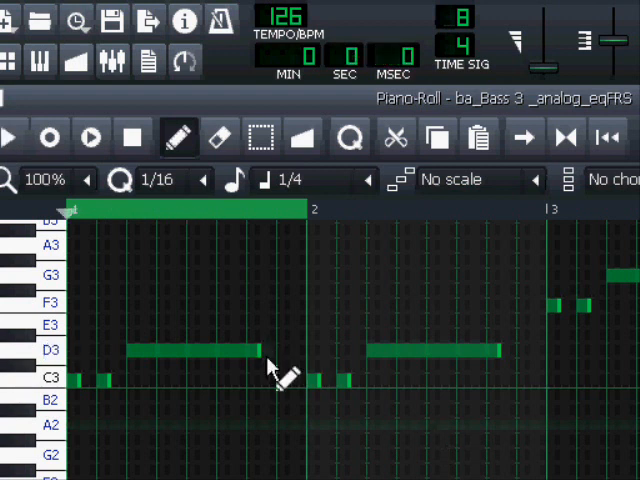
mouse_move(262, 352)
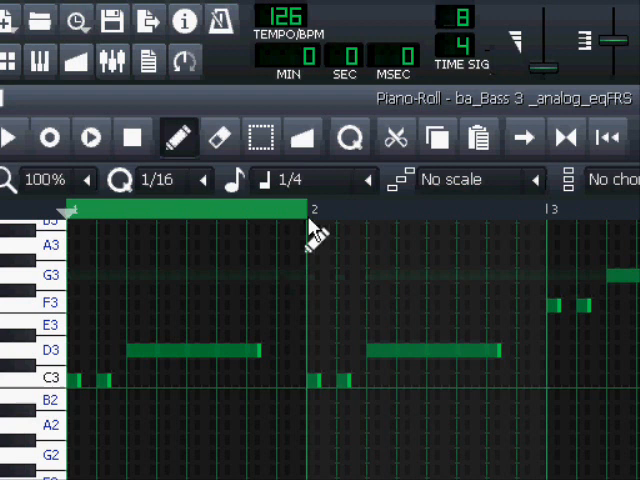
mouse_move(320, 410)
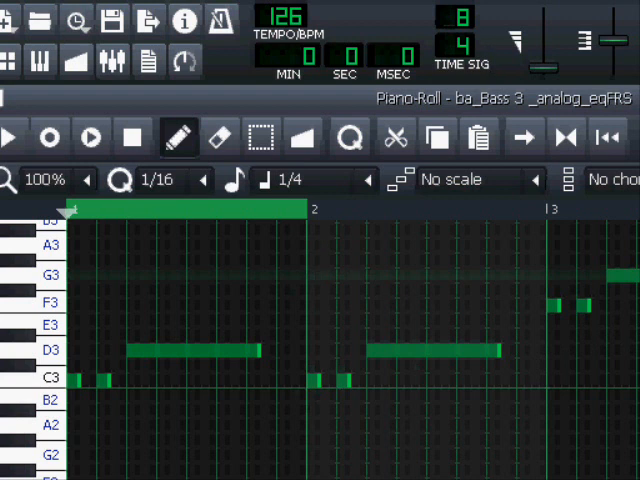
mouse_move(318, 443)
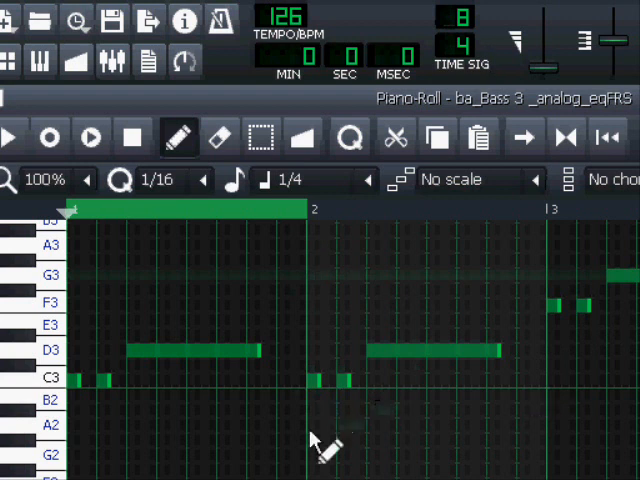
mouse_move(250, 470)
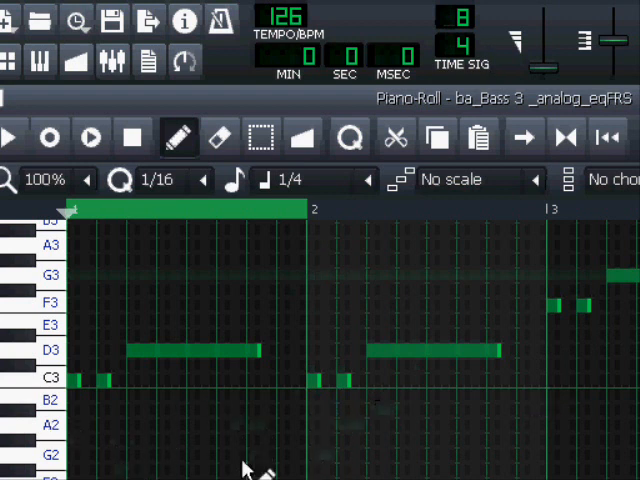
mouse_move(115, 470)
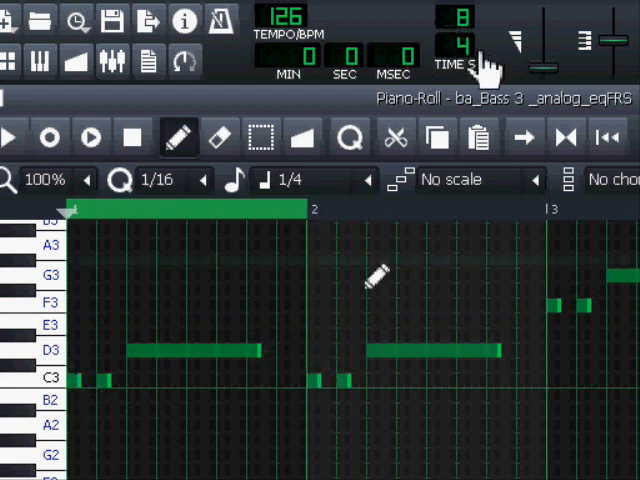
mouse_move(320, 325)
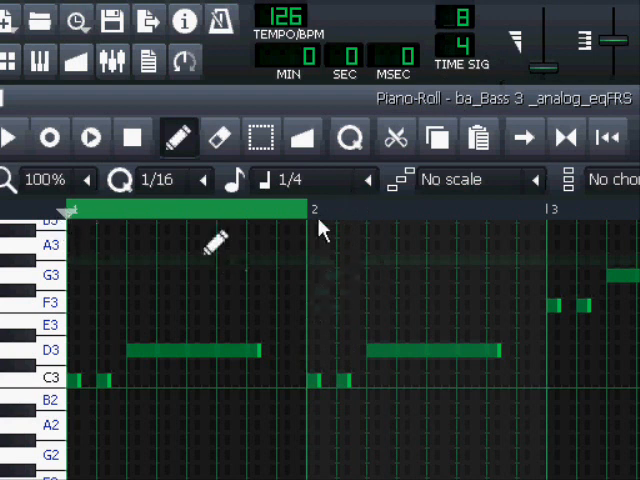
mouse_move(345, 450)
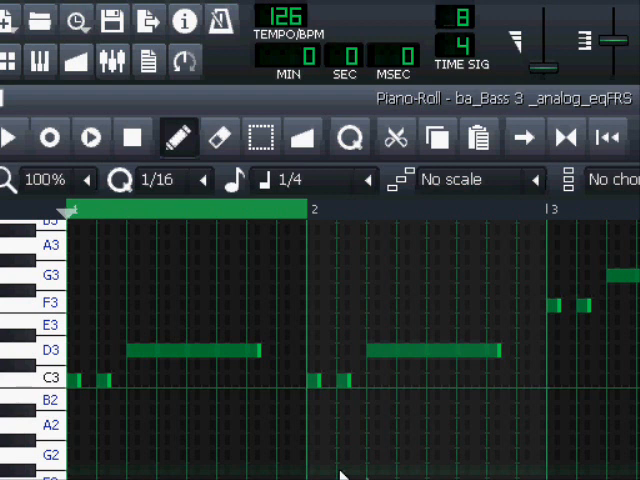
mouse_move(345, 470)
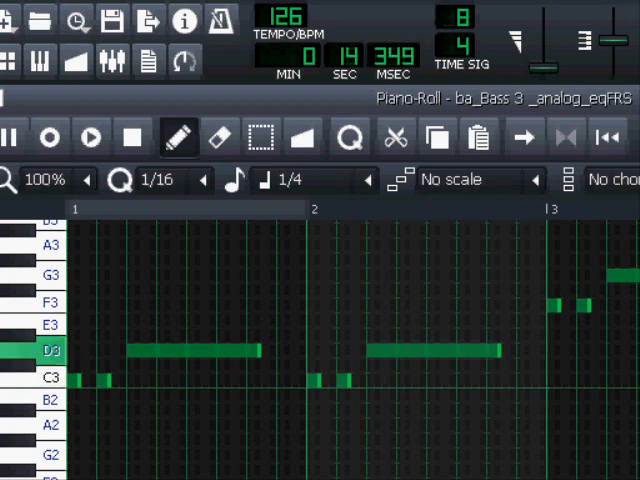
Stop the bass line playback from the Piano-Roll toolbar
click(137, 137)
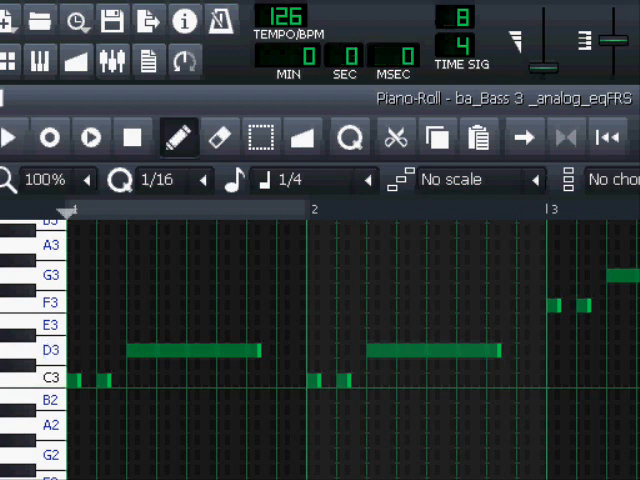